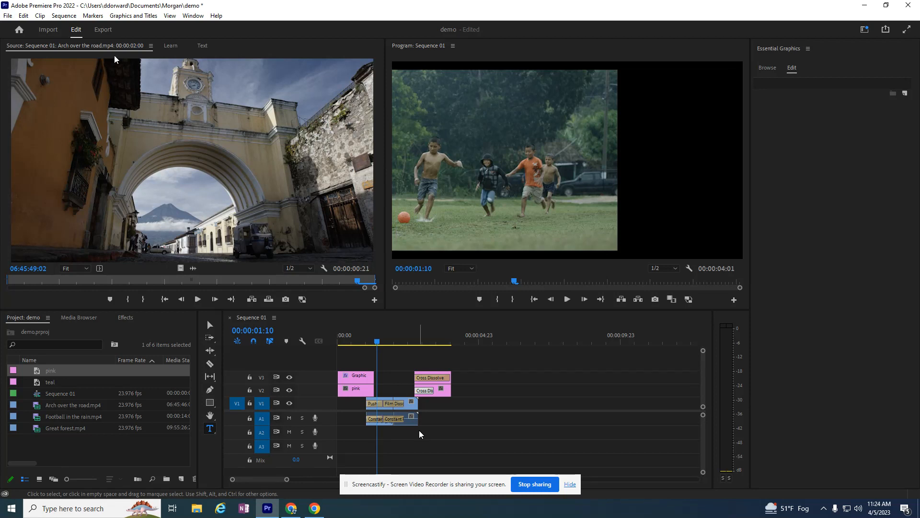
mouse_move(434, 150)
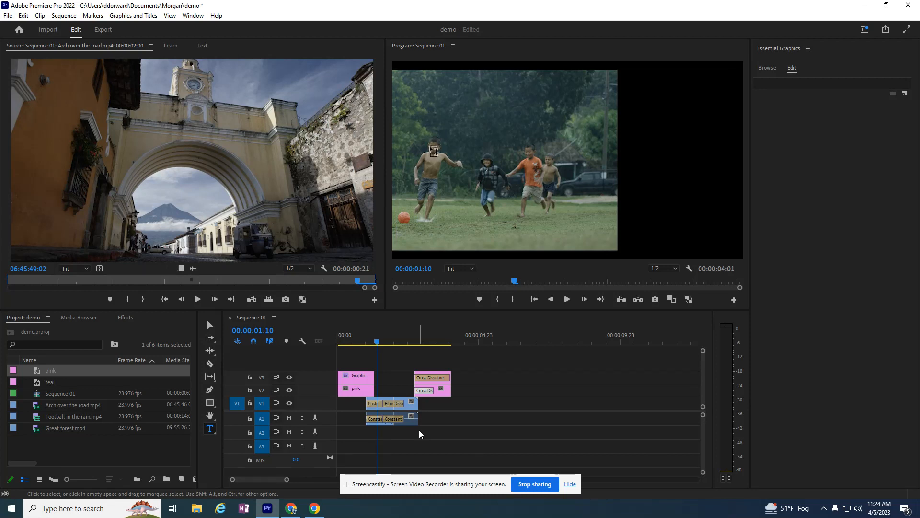
mouse_move(116, 59)
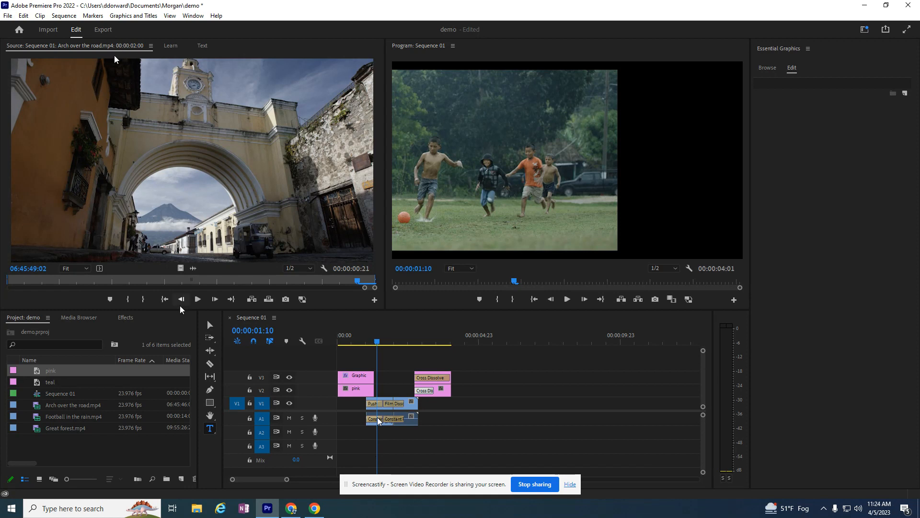
mouse_move(279, 417)
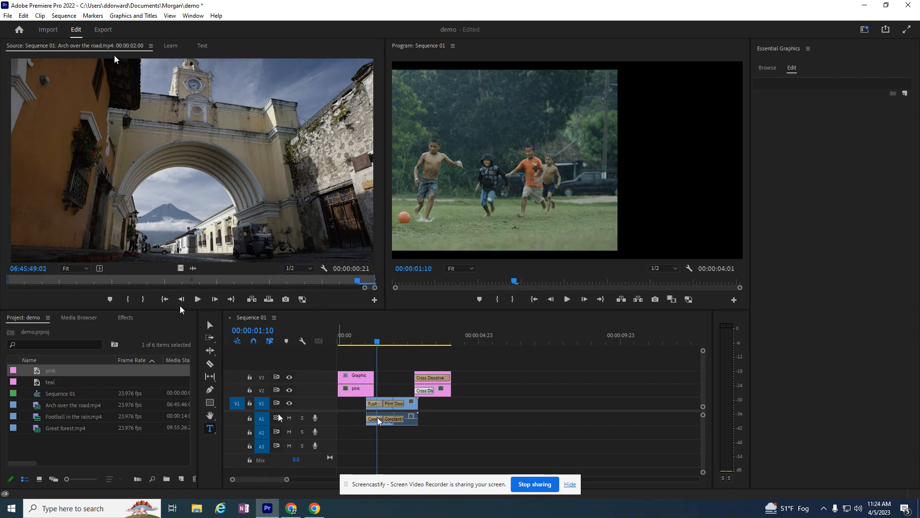
mouse_move(291, 508)
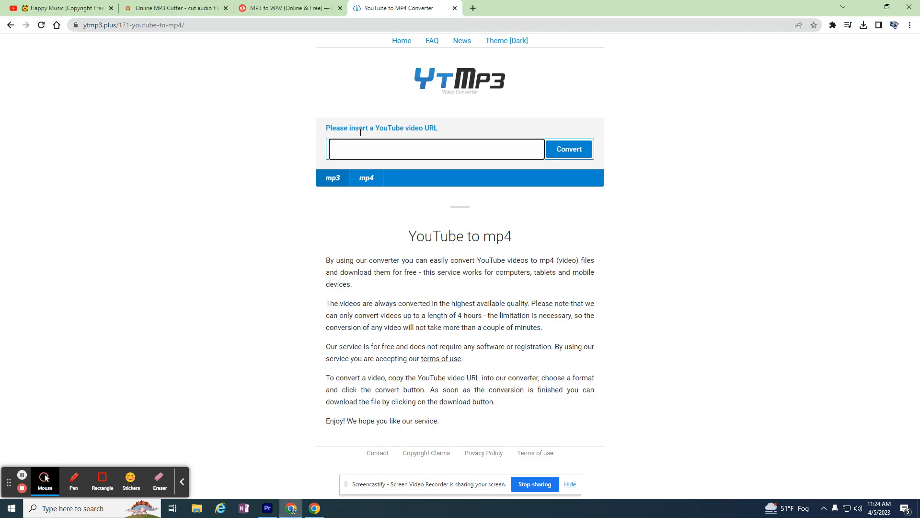
Play the Happy Music "Lights" track from the royalty-free YouTube playlist and reopen the search box.
click(62, 8)
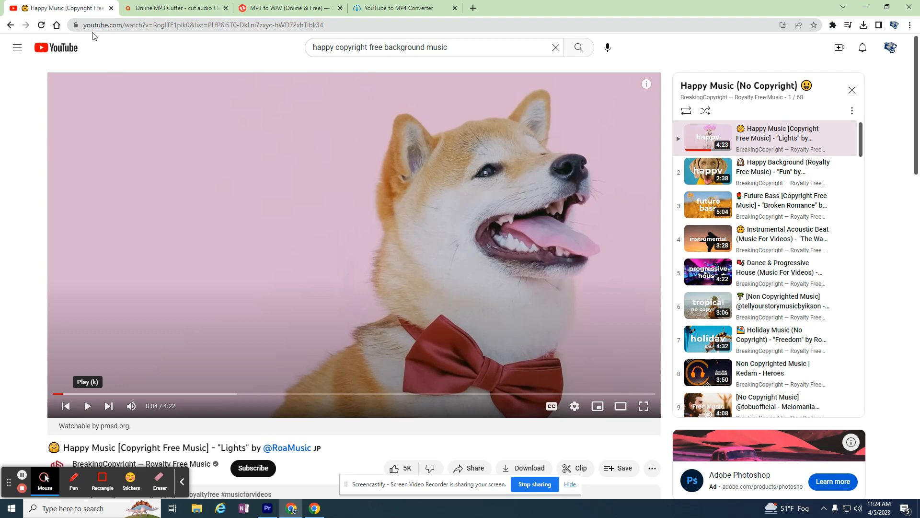
mouse_move(103, 55)
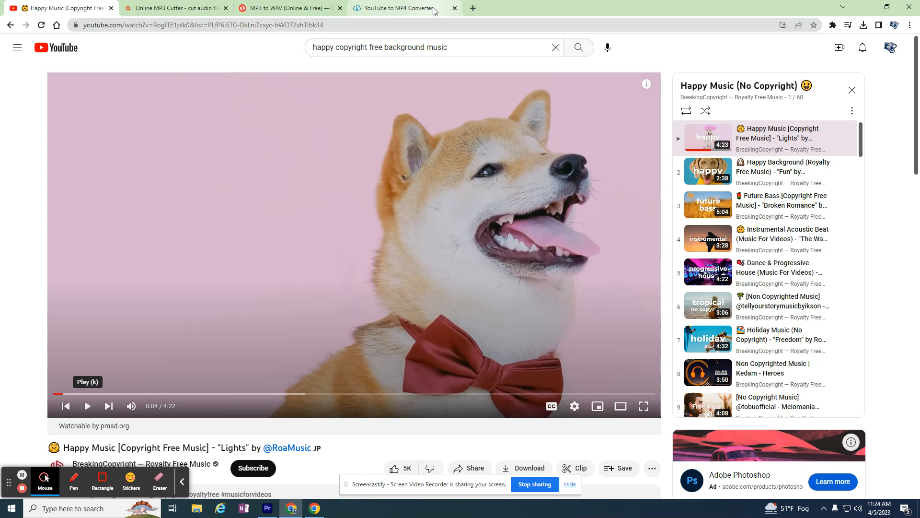
mouse_move(404, 8)
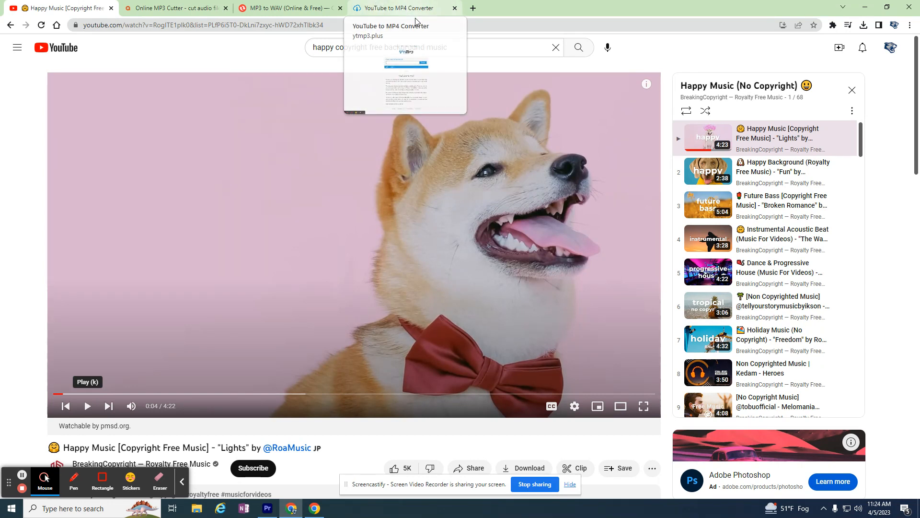
mouse_move(393, 22)
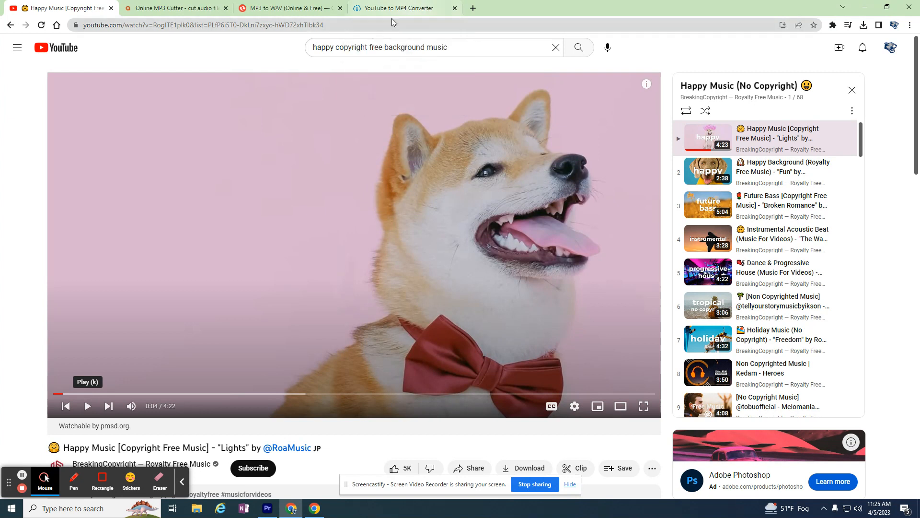
mouse_move(405, 7)
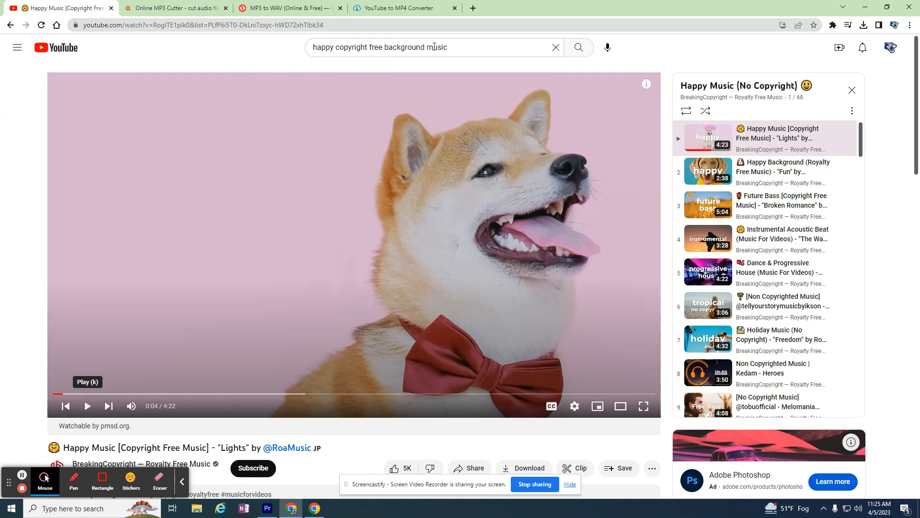
mouse_move(342, 260)
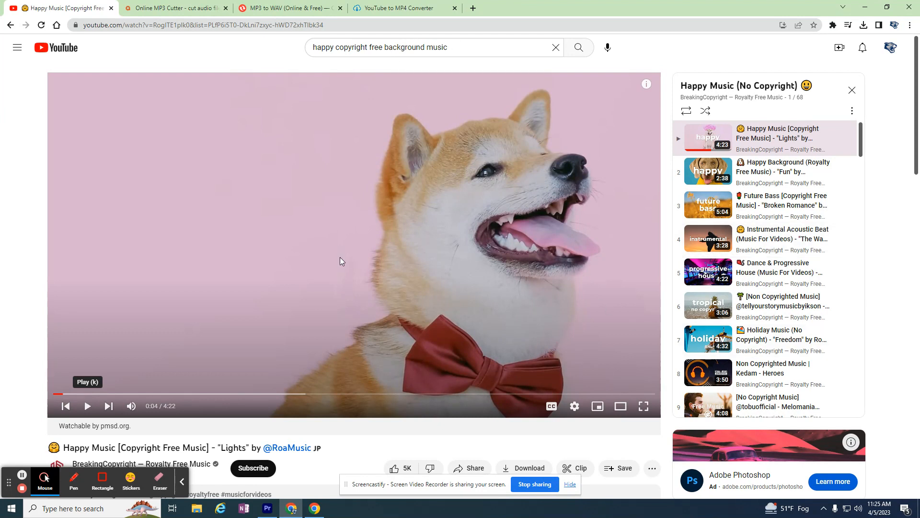
mouse_move(731, 179)
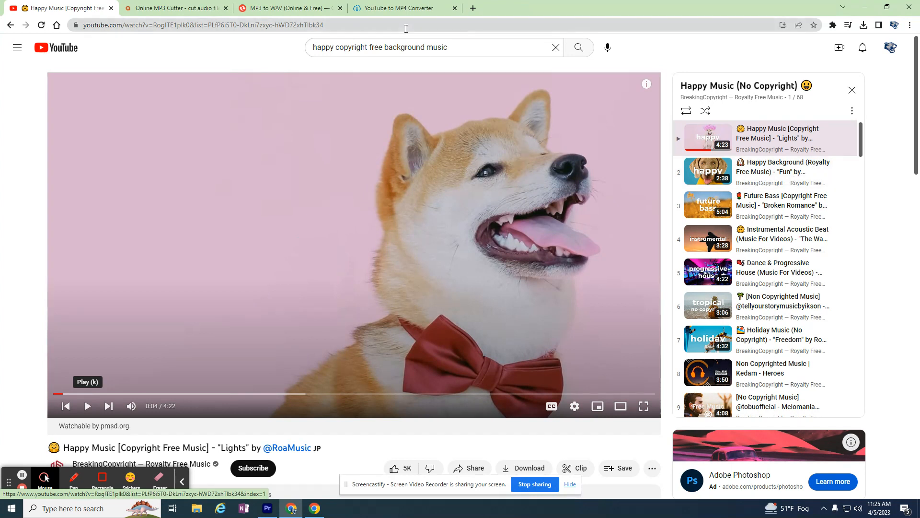
click(434, 47)
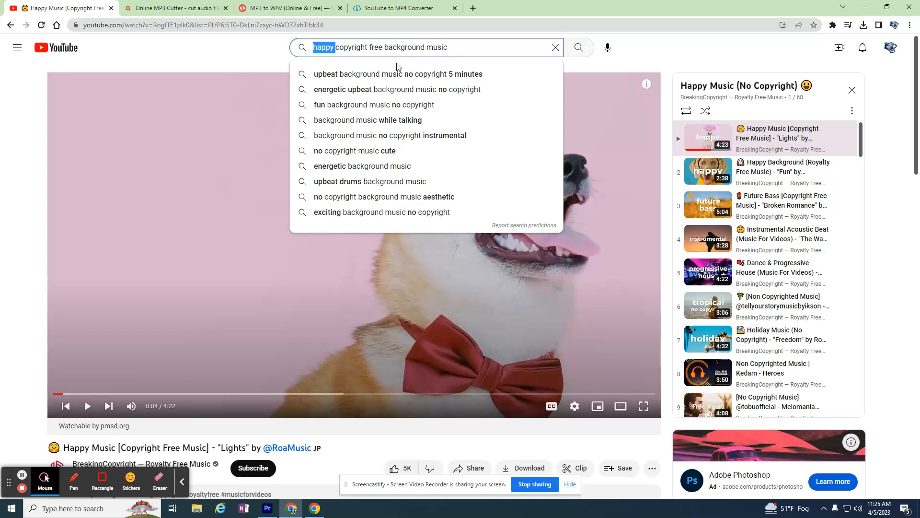
mouse_move(390, 53)
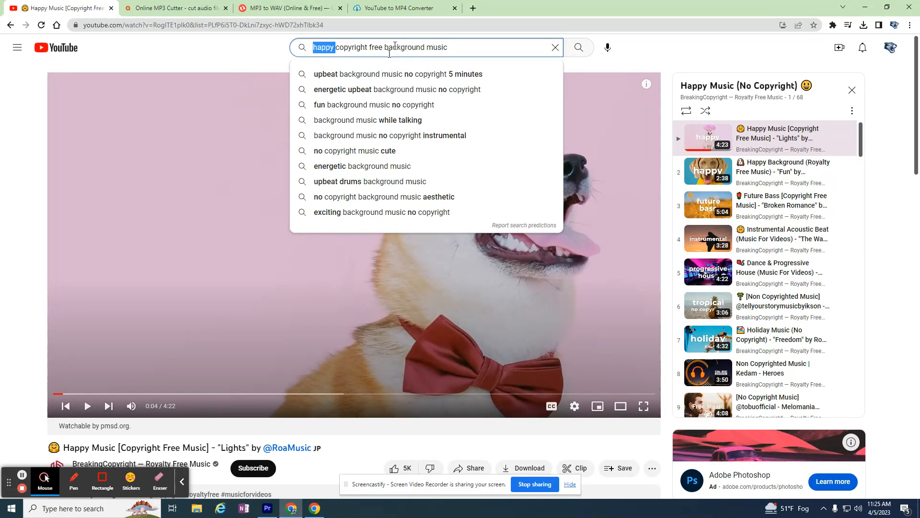
mouse_move(216, 51)
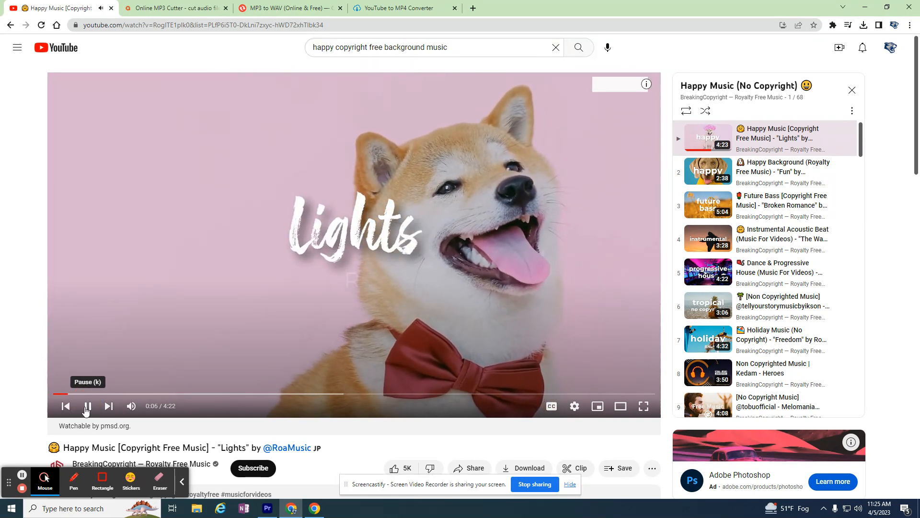
Pause the Lights video and move to the YTMP3 YouTube-to-MP4 converter page.
click(86, 406)
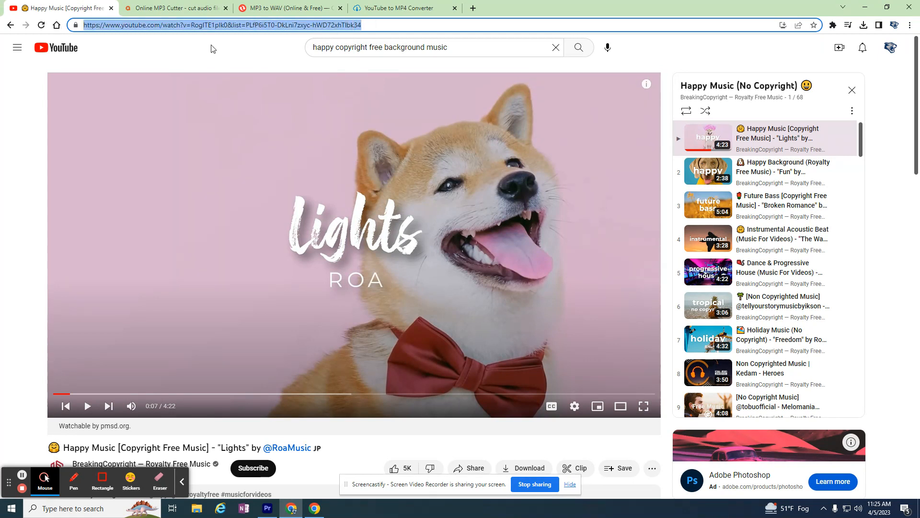
click(404, 7)
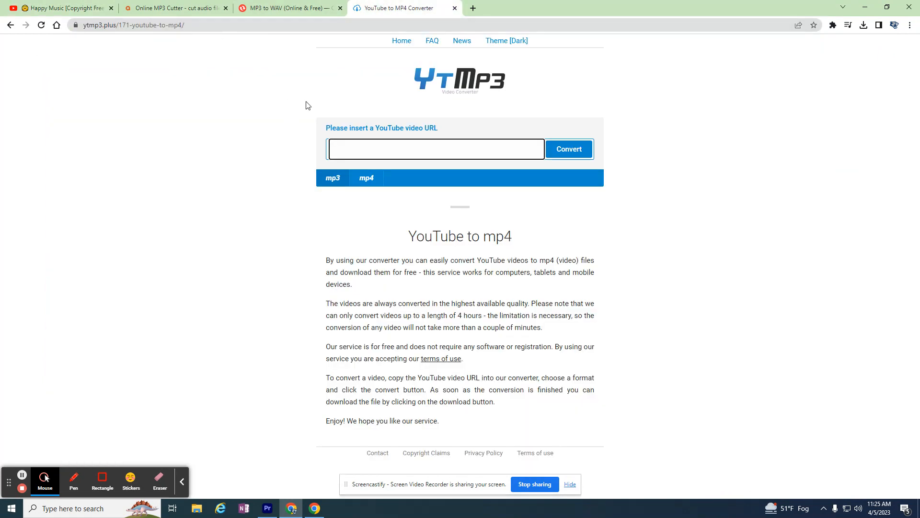
mouse_move(467, 89)
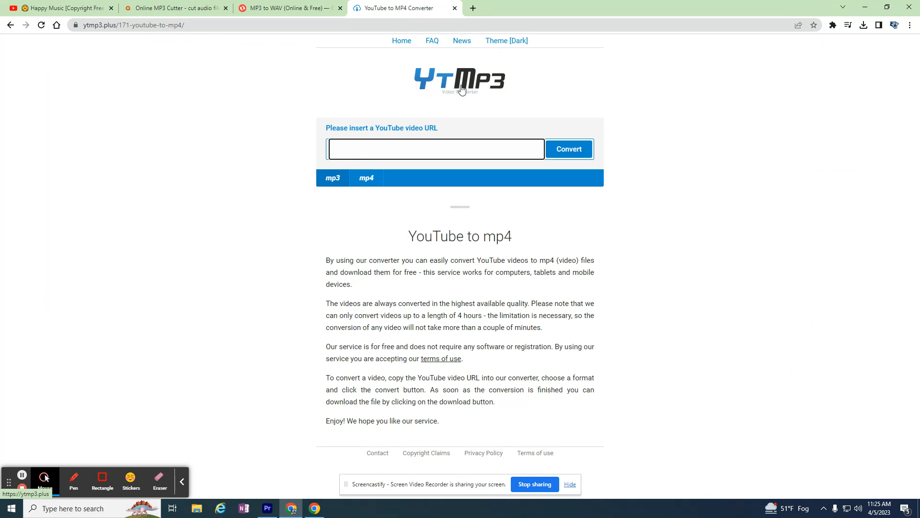
Paste the Lights video link (watch?v=RogITE1plk0...) into YTMP3 and start the conversion.
click(391, 154)
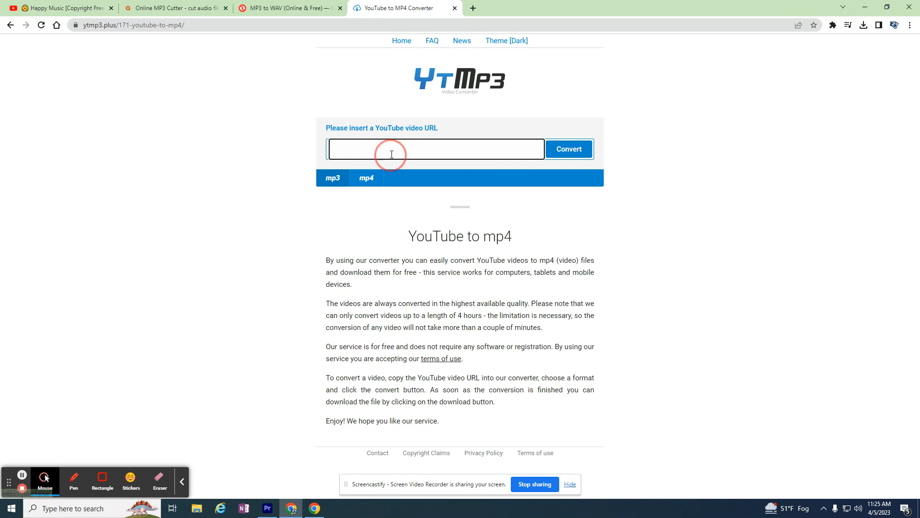
text(watch?v=RogITE1plk0&list=PLfP6i5T0-DkLni7zxyc-hWD72xhTlbk34)
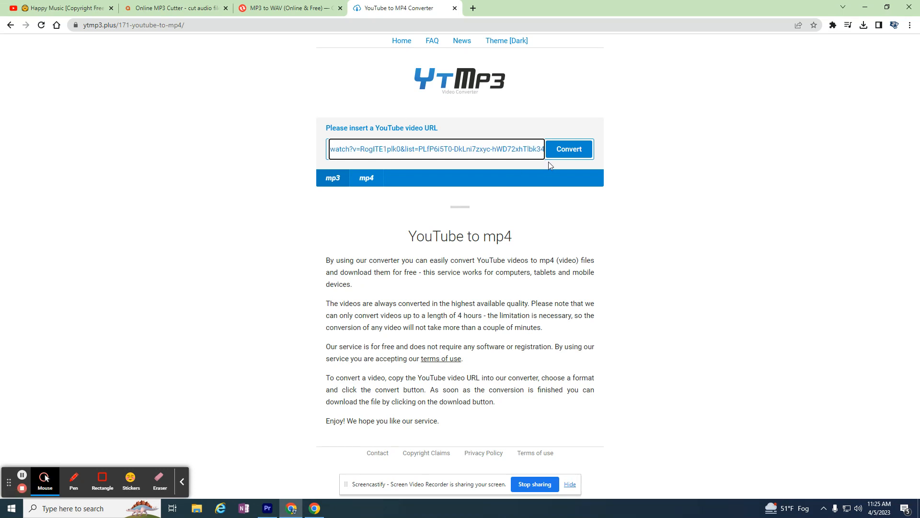
click(568, 148)
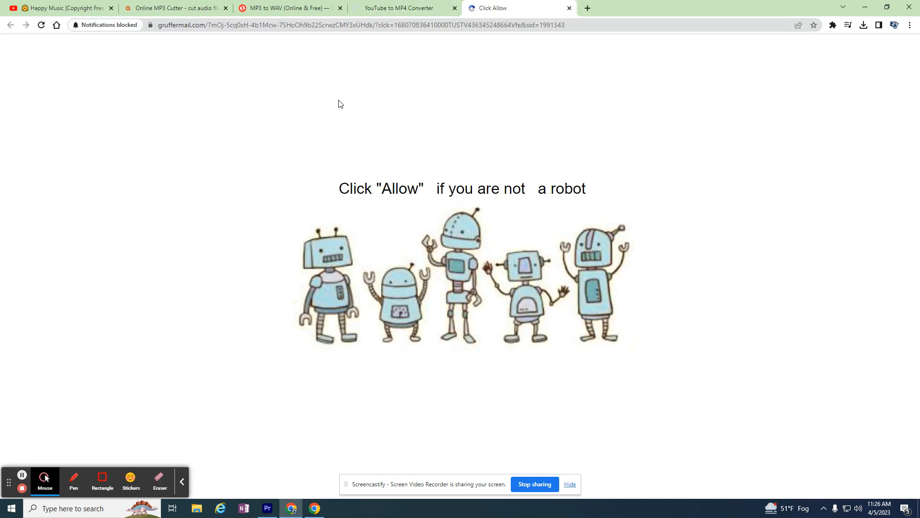
mouse_move(398, 8)
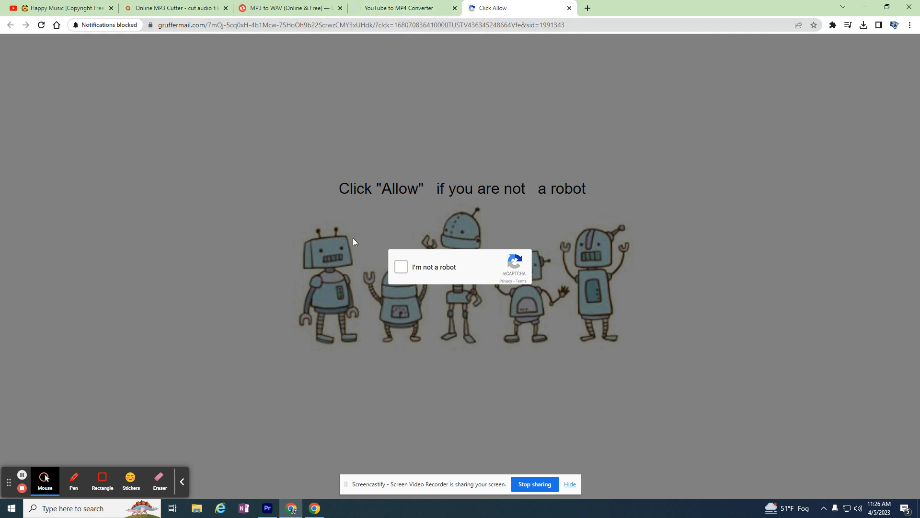
mouse_move(432, 239)
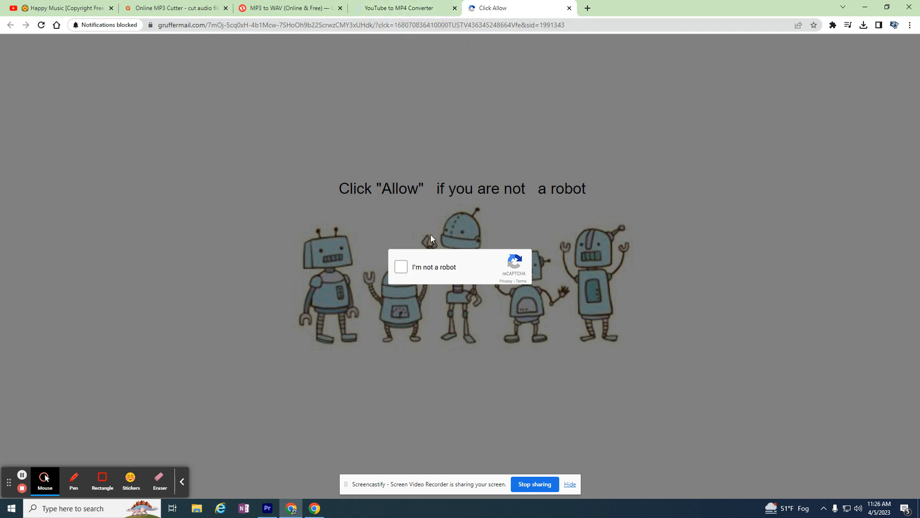
Check the Lights MP3 download progress and close the "Click Allow" ad page.
click(863, 25)
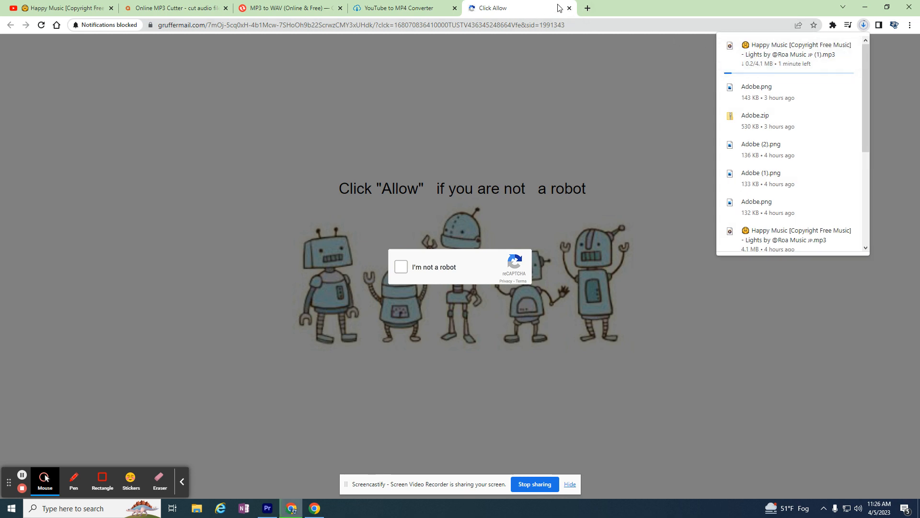
click(568, 8)
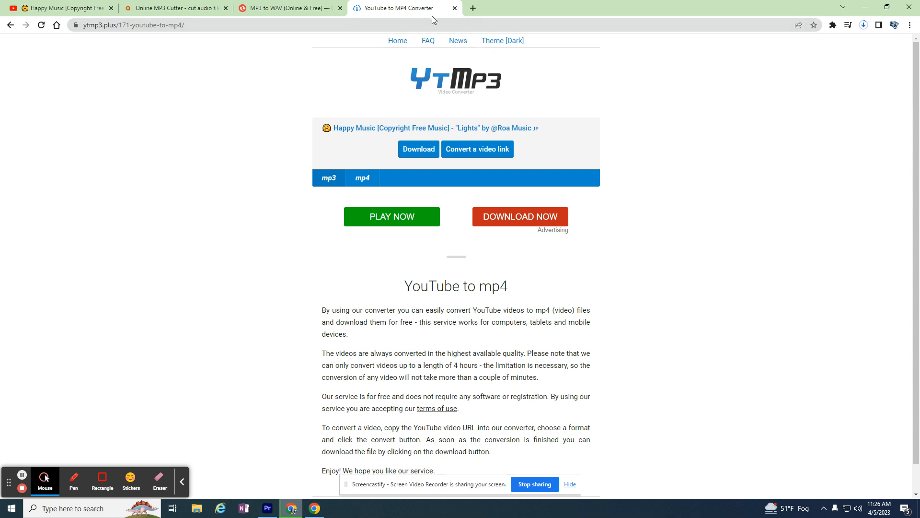
mouse_move(196, 61)
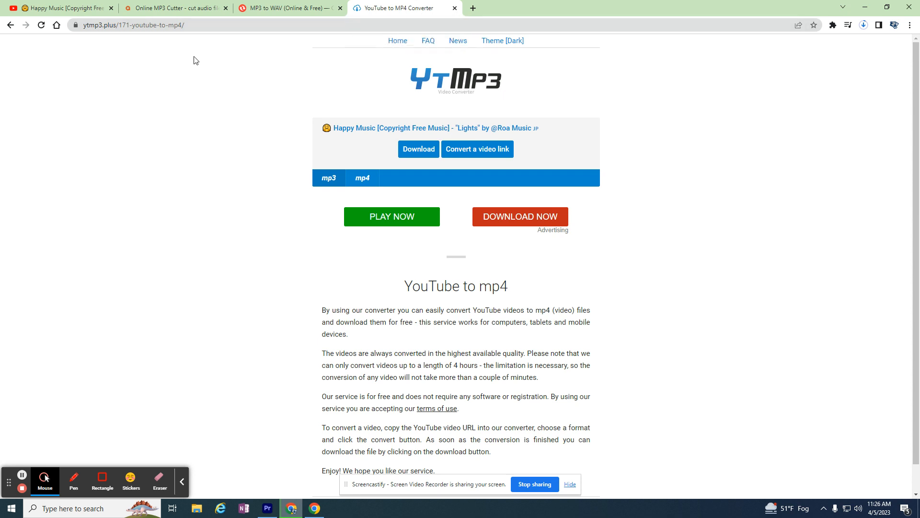
Look over the bearaudio MP3 Cutter editor, then bring up Convertio's MP3 to WAV page.
click(175, 7)
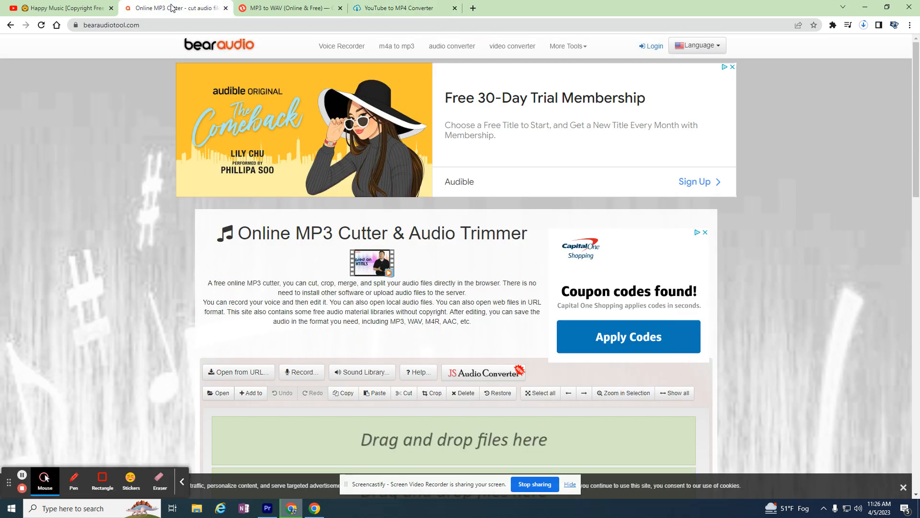
mouse_move(155, 208)
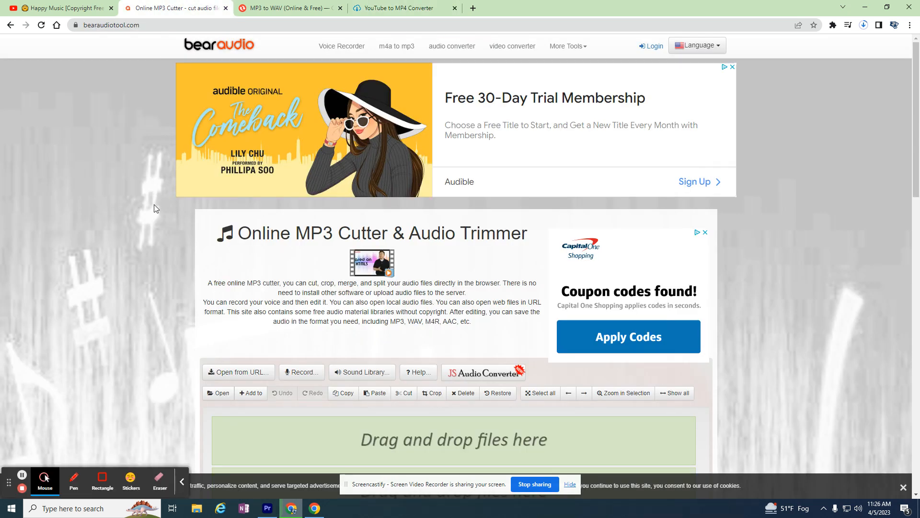
scroll(down, 3)
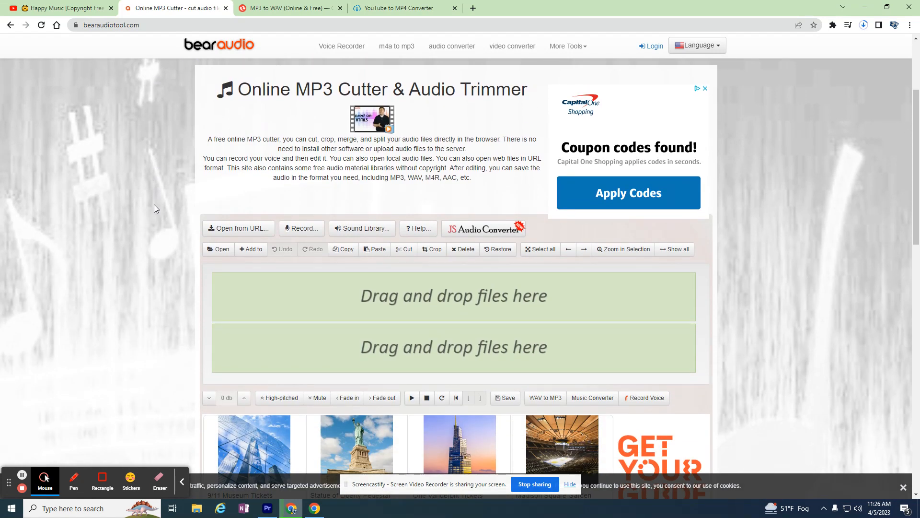
click(285, 8)
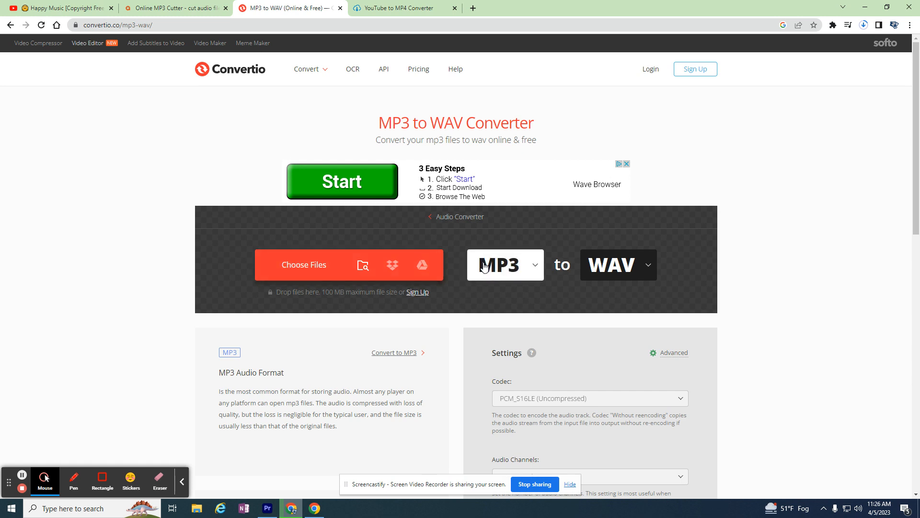
mouse_move(581, 293)
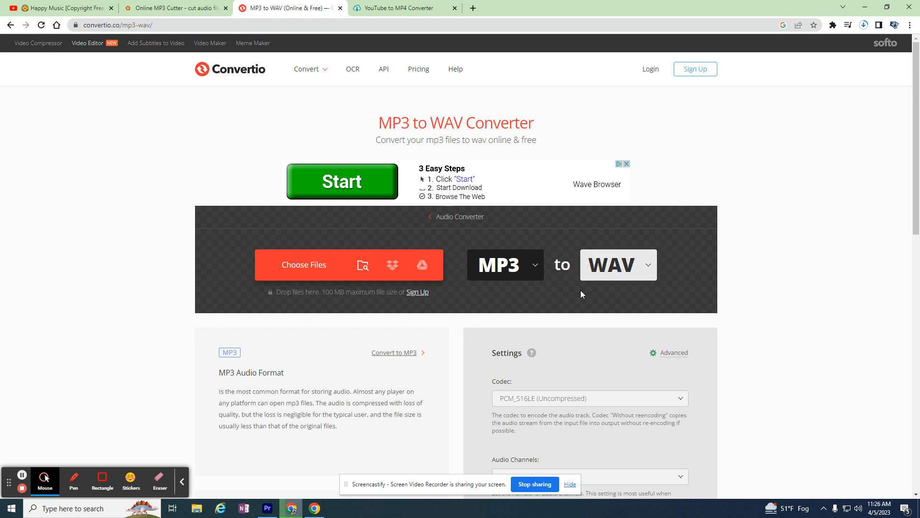
Load the downloaded Happy Music "Lights" MP3 into Bear Audio's waveform editor.
click(175, 8)
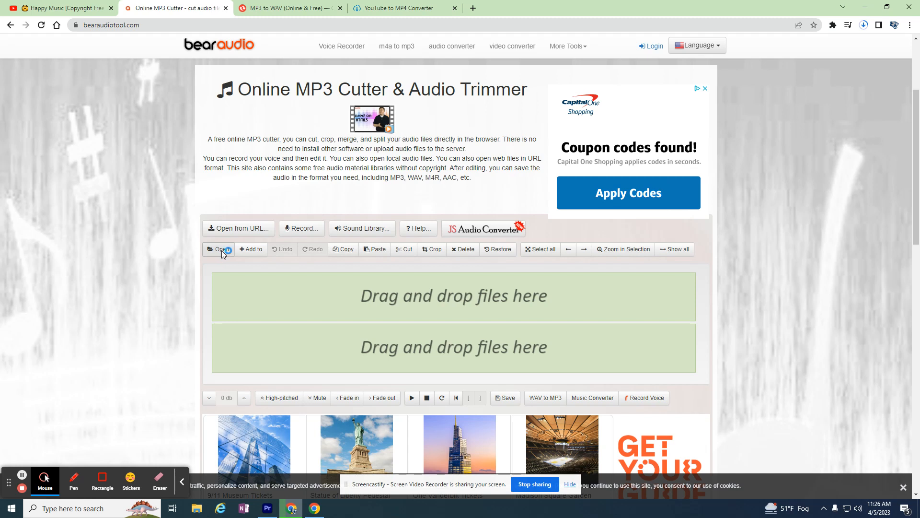
click(218, 249)
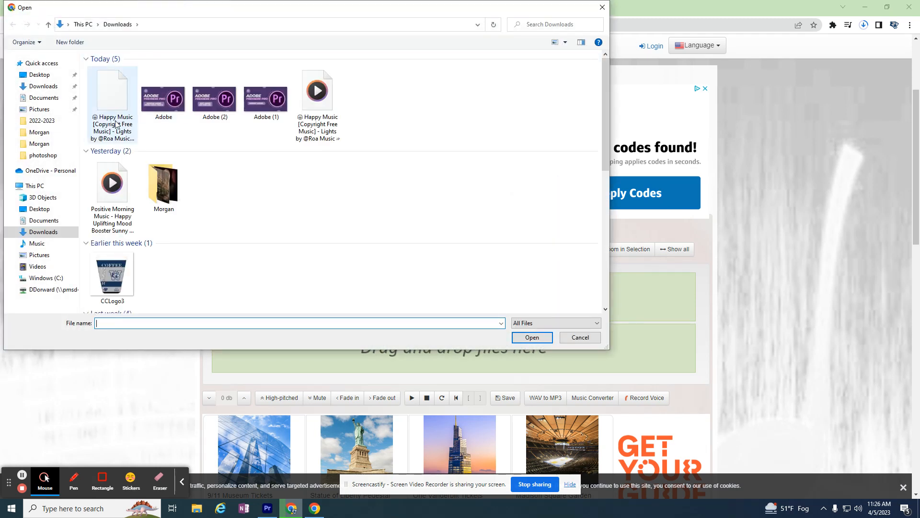
click(318, 91)
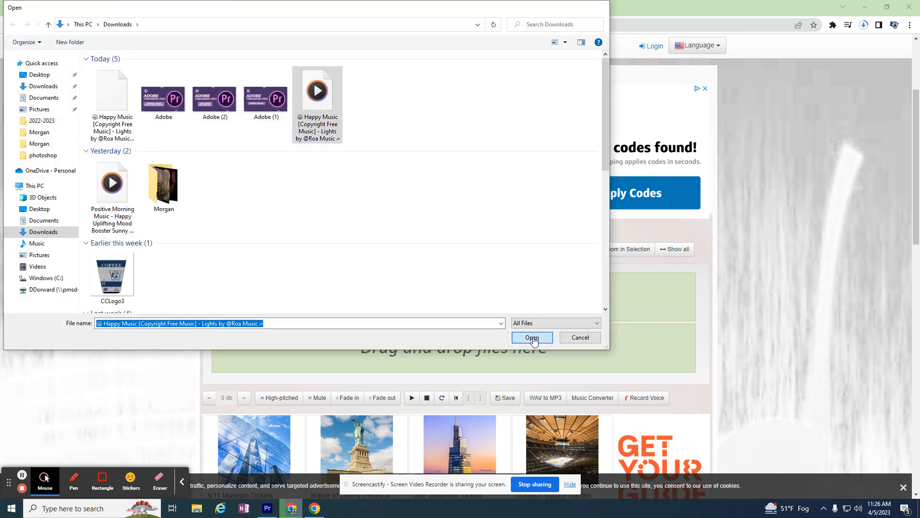
click(531, 336)
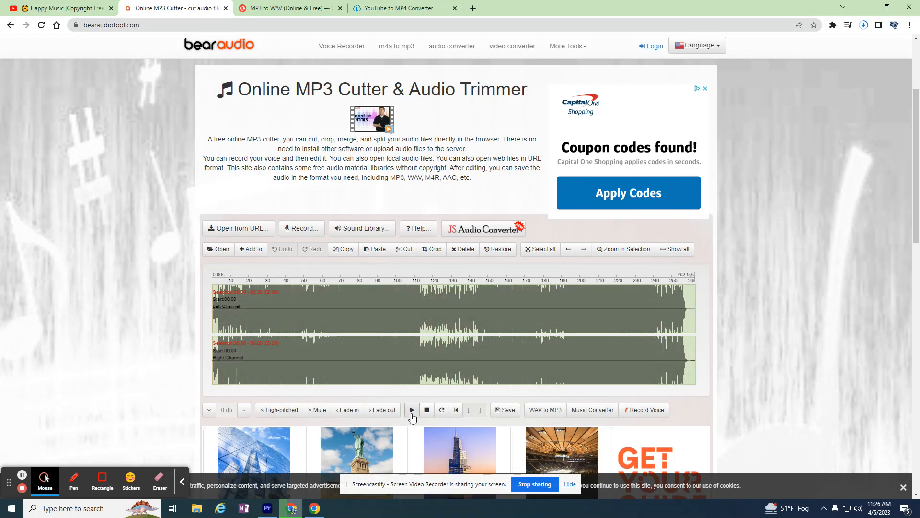
Preview the track, keep roughly its first 125 seconds, and bring up the export options.
click(411, 410)
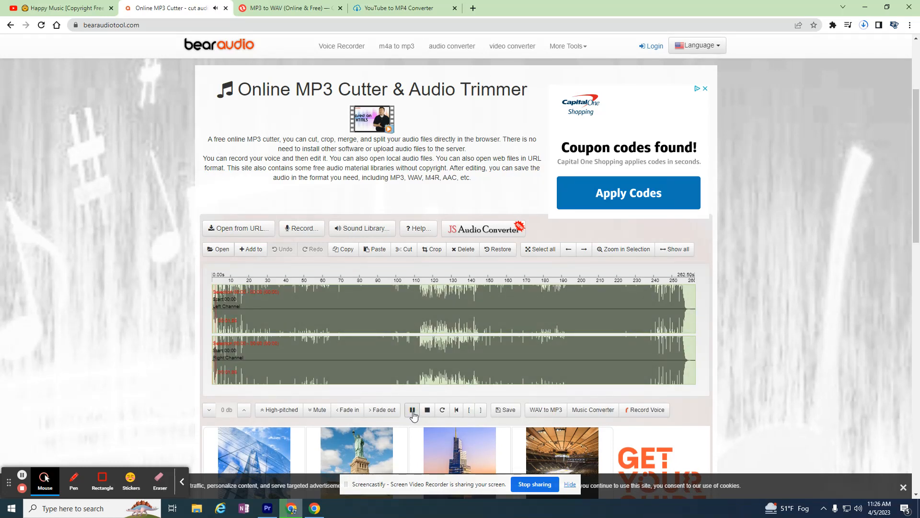
click(412, 409)
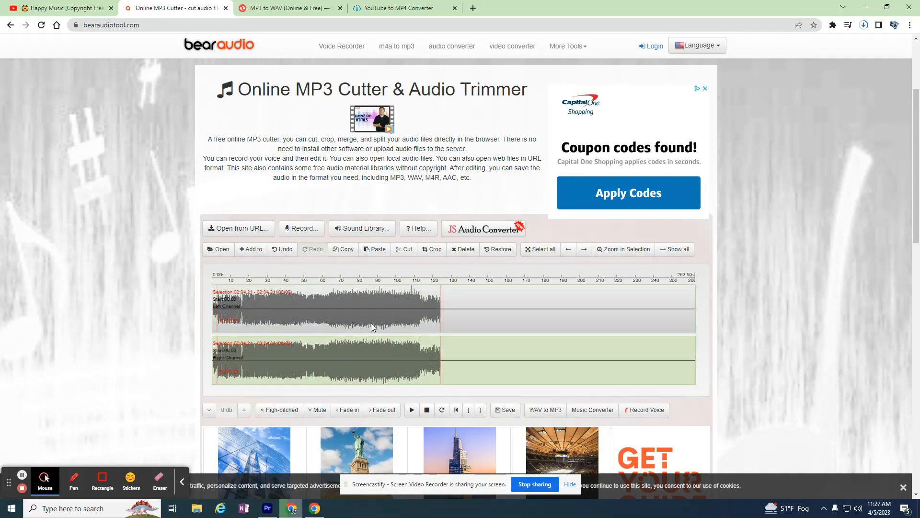
mouse_move(466, 370)
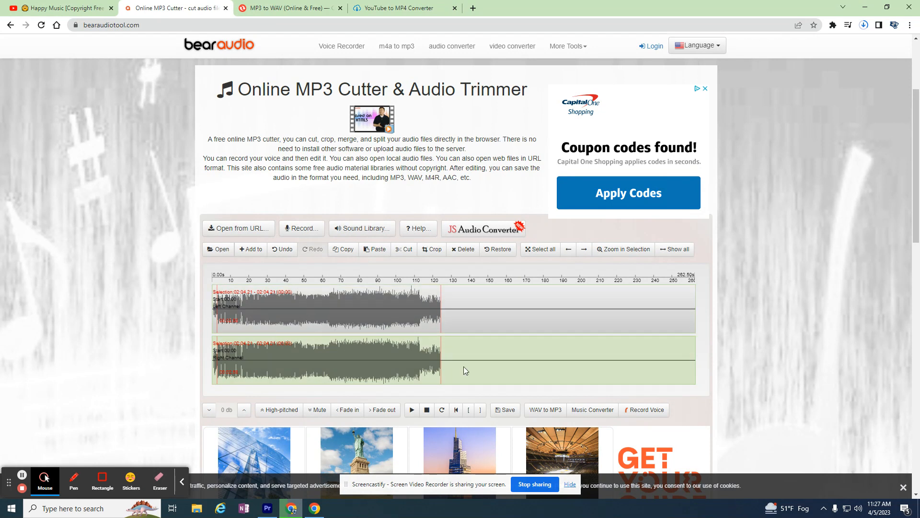
click(504, 409)
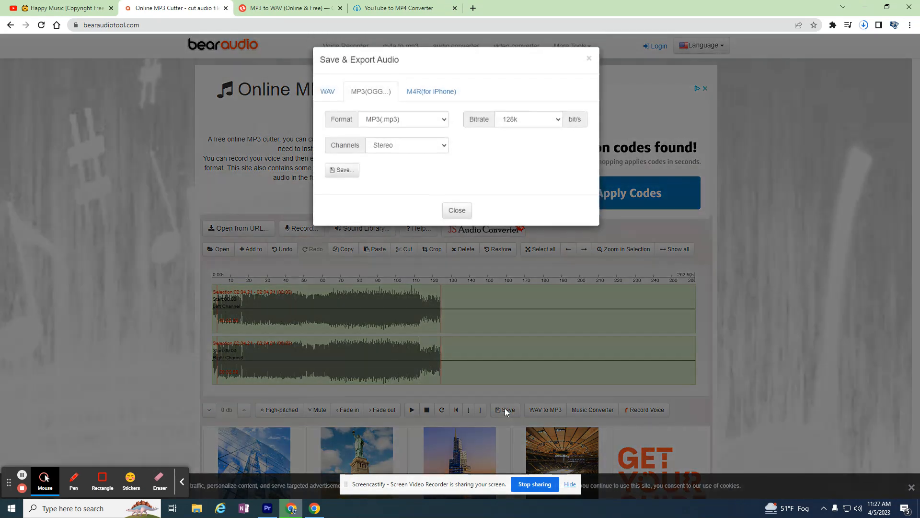
Export the trimmed track as export.wav and close the export window.
click(327, 91)
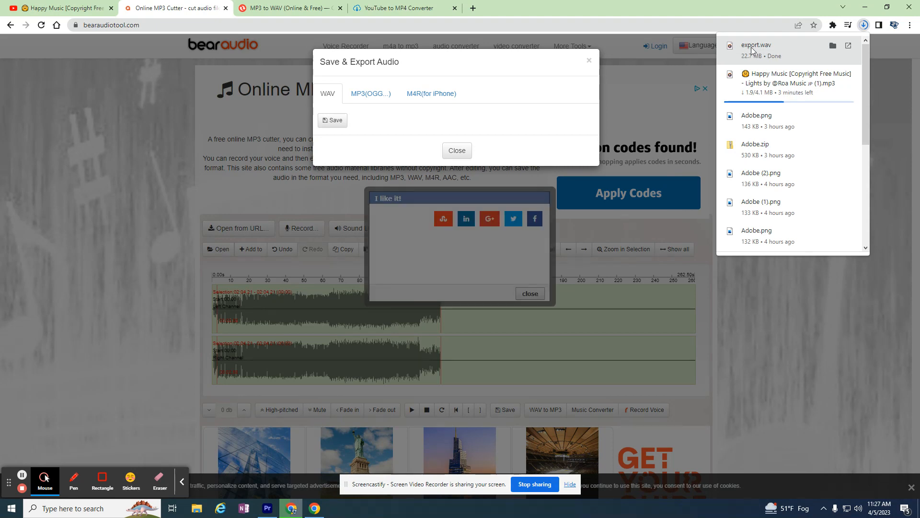
mouse_move(771, 50)
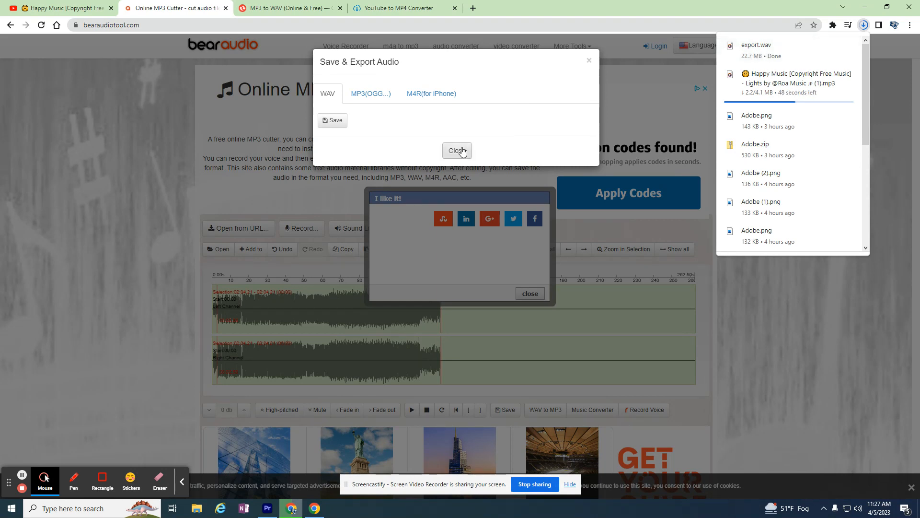
click(456, 151)
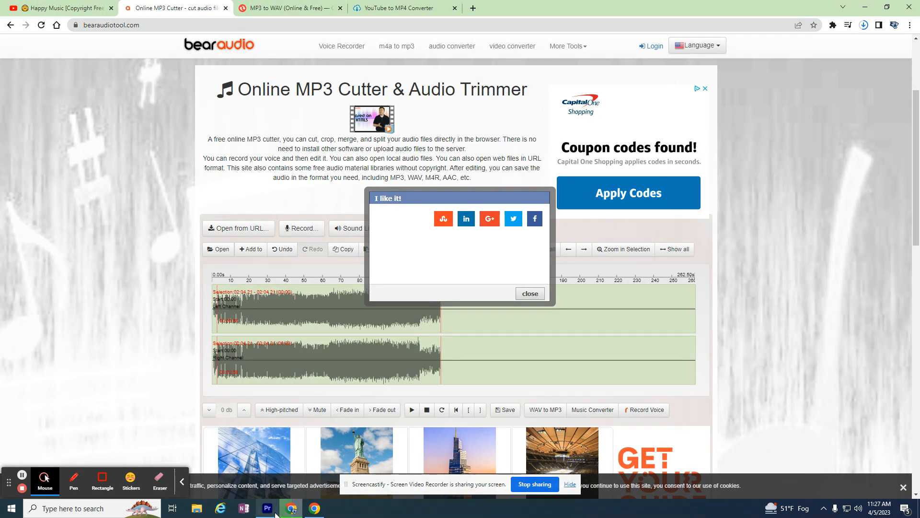
Import export.wav from Downloads into the Premiere Pro demo project.
click(265, 508)
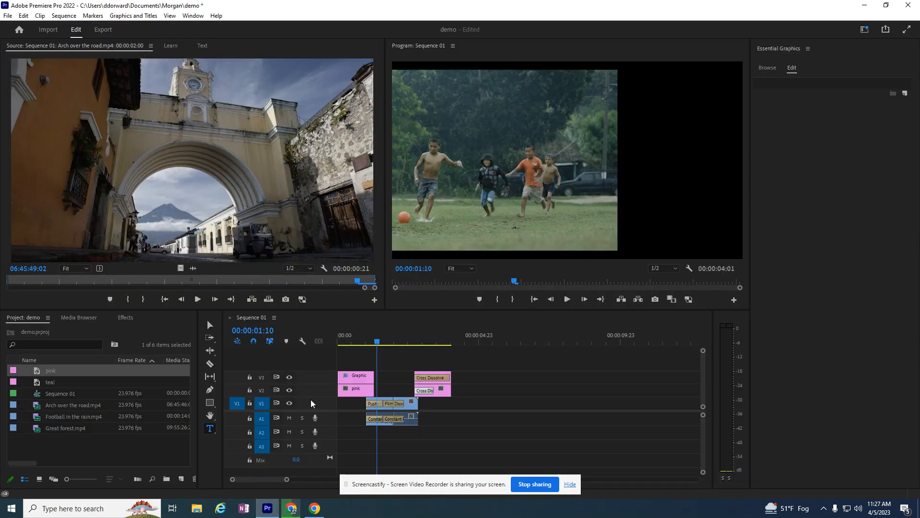
mouse_move(217, 302)
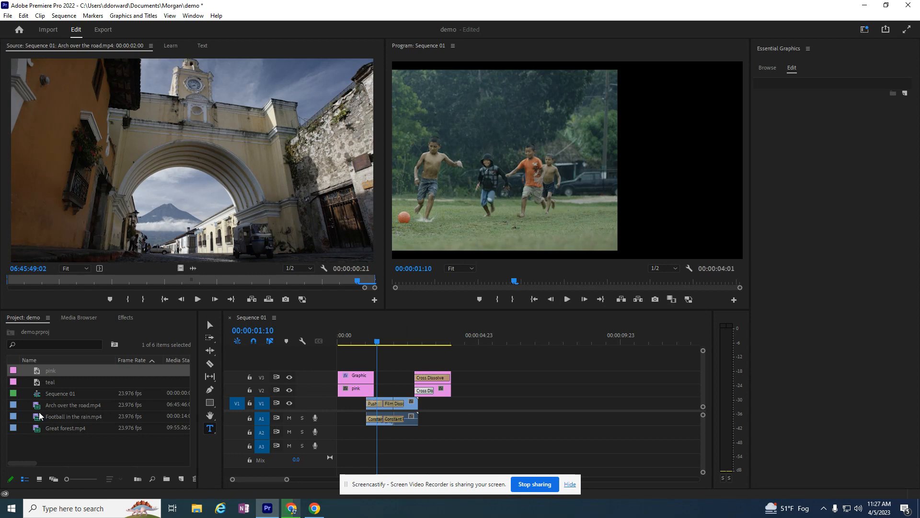
mouse_move(70, 179)
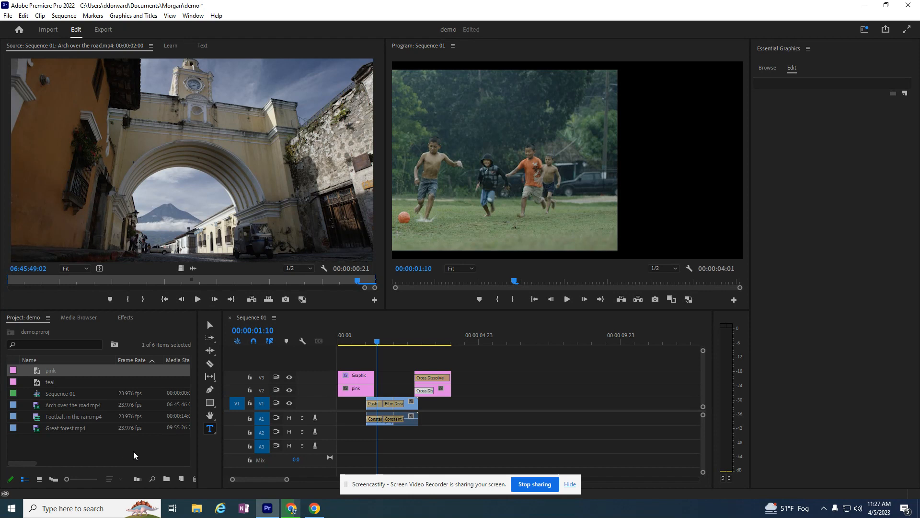
mouse_move(33, 38)
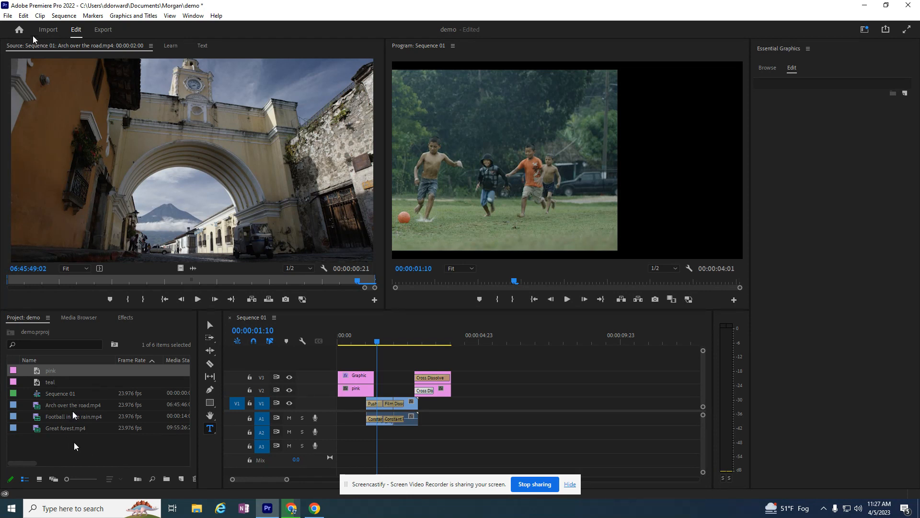
click(47, 29)
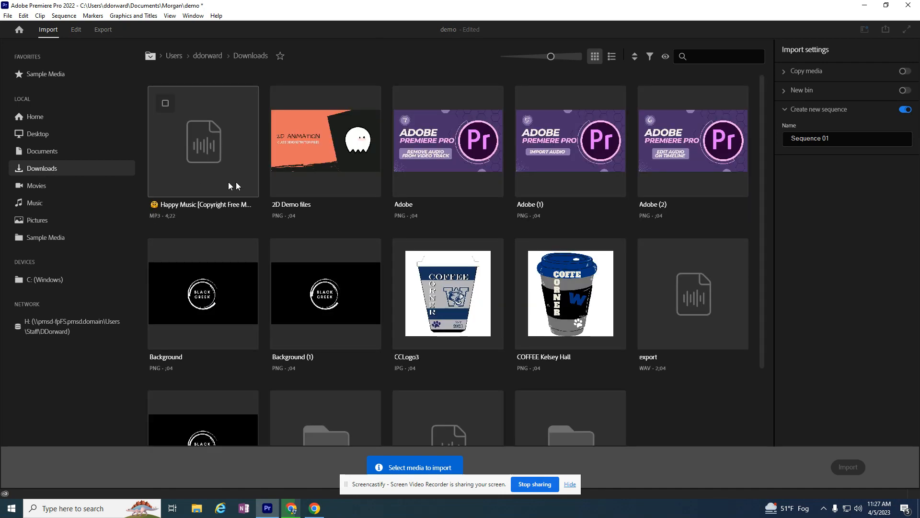
click(692, 294)
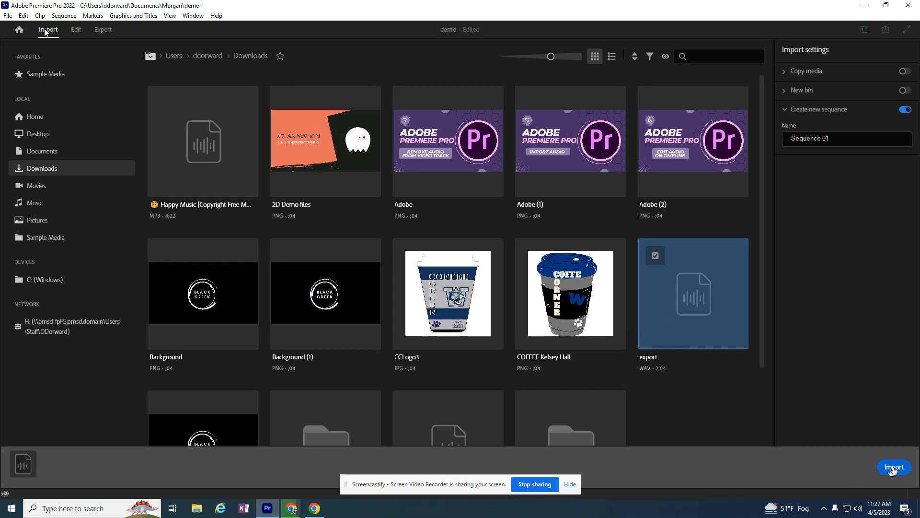
click(894, 467)
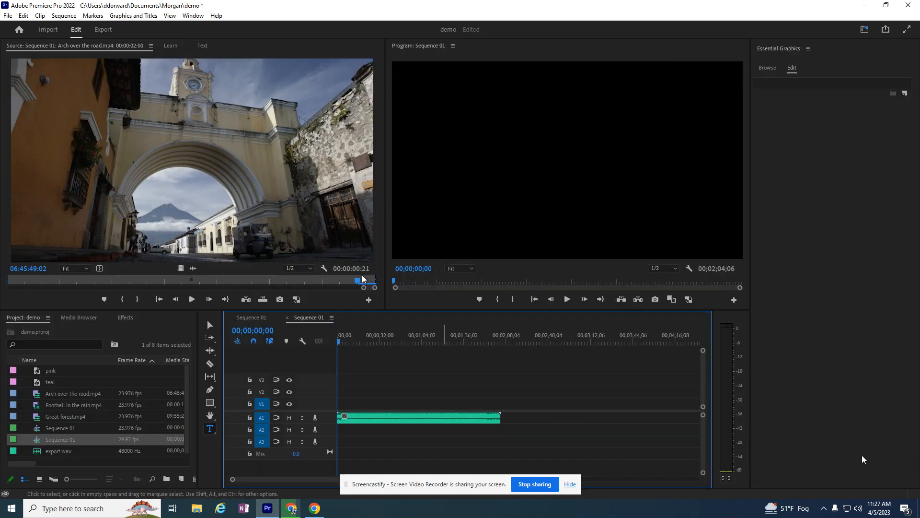
mouse_move(419, 466)
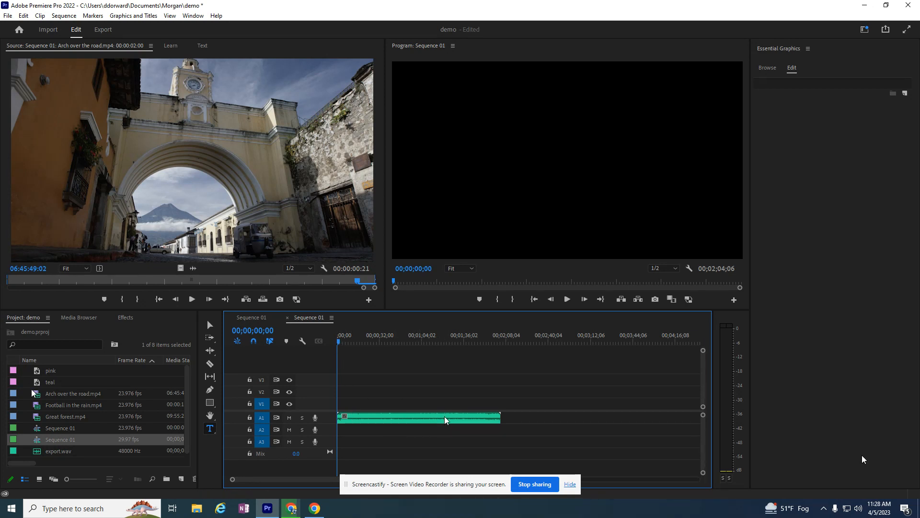
mouse_move(60, 444)
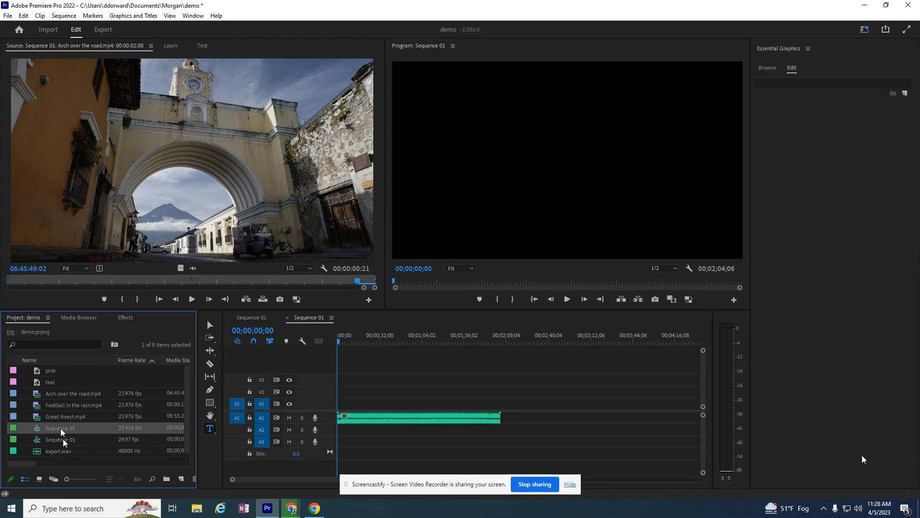
Reopen the original Sequence 01 with its video clips in the timeline.
double_click(60, 428)
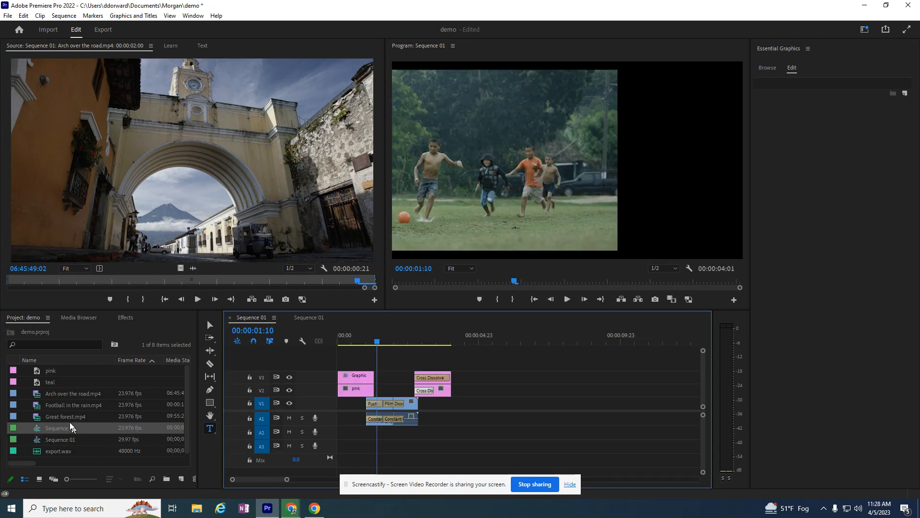
mouse_move(70, 431)
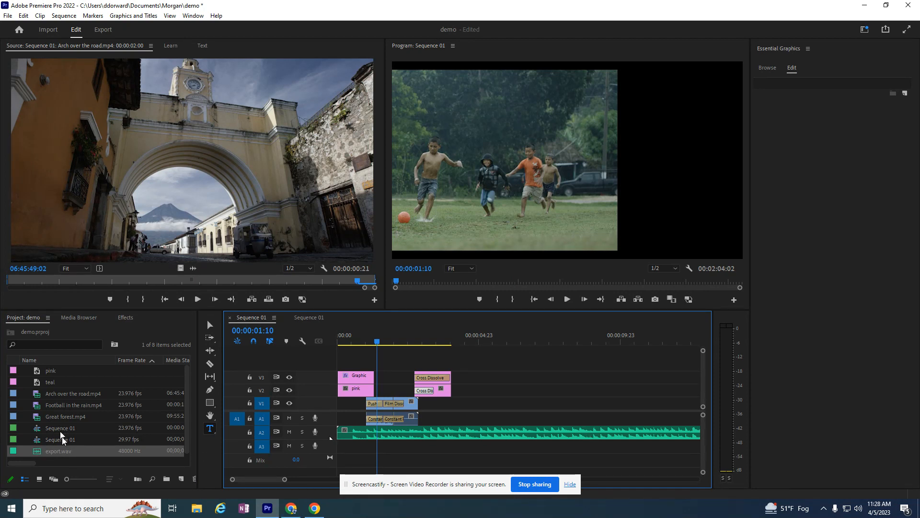
Place export.wav on audio track A2 at the start of Sequence 01, beneath the existing clips.
click(59, 439)
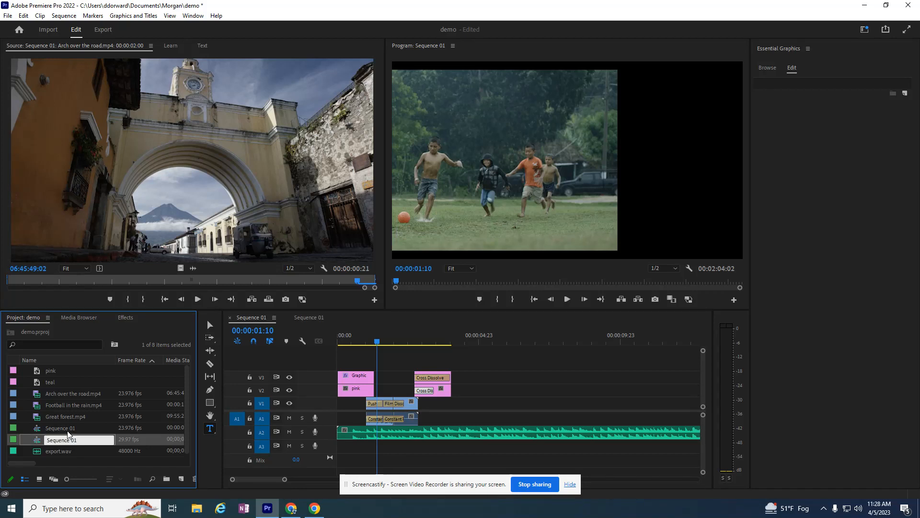
double_click(58, 439)
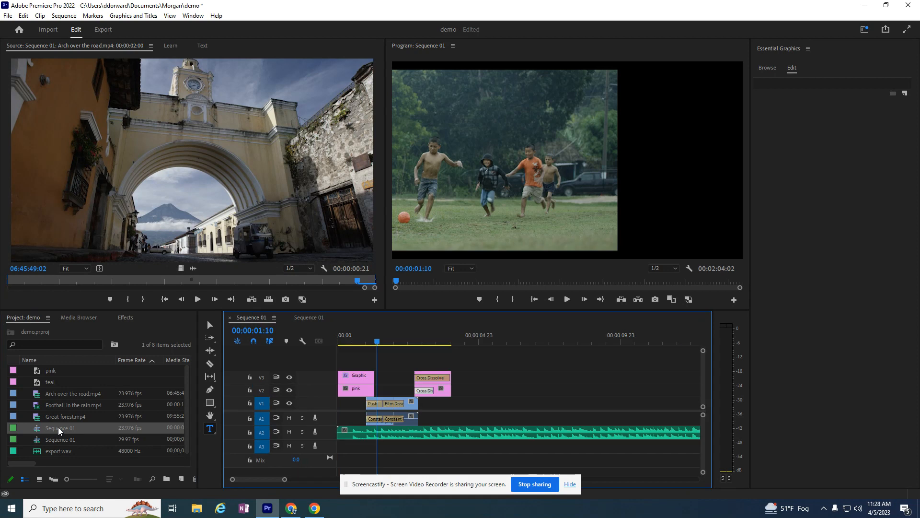
mouse_move(52, 454)
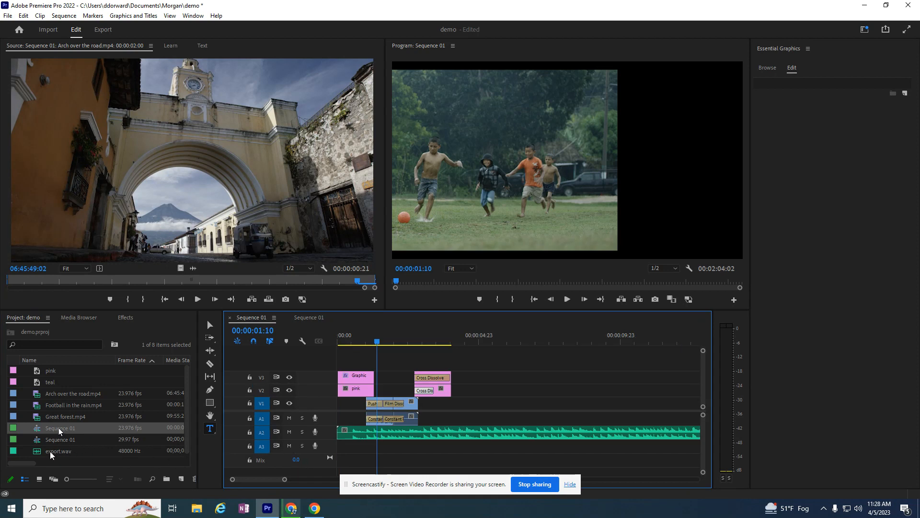
mouse_move(261, 433)
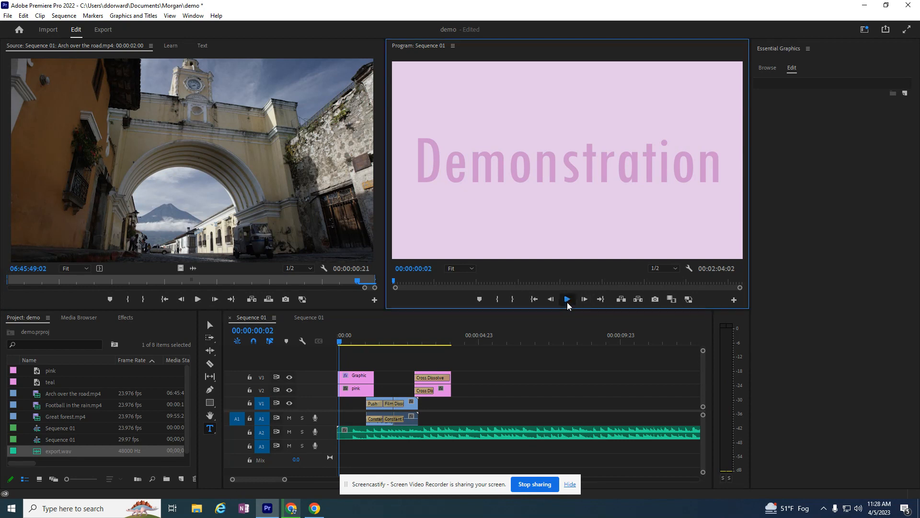
Play Sequence 01 with the new music through to the closing 'The End' card, then stop.
click(565, 299)
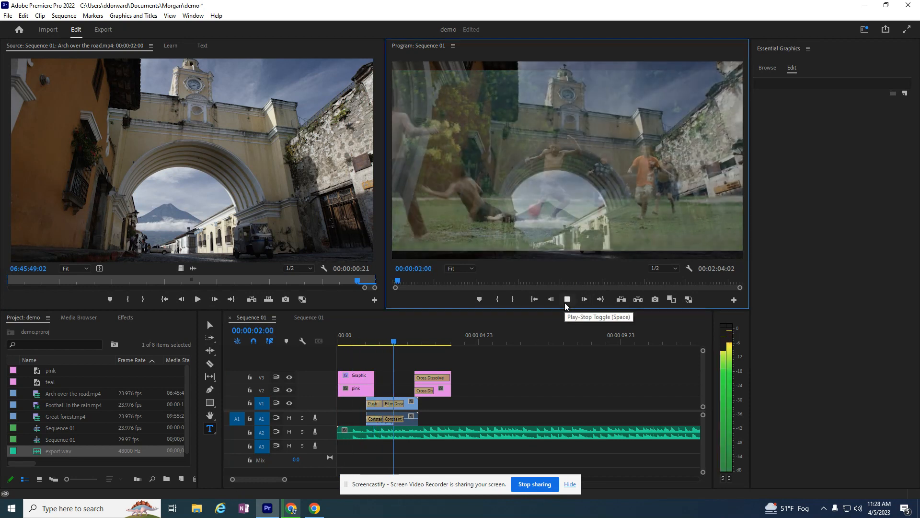
click(583, 299)
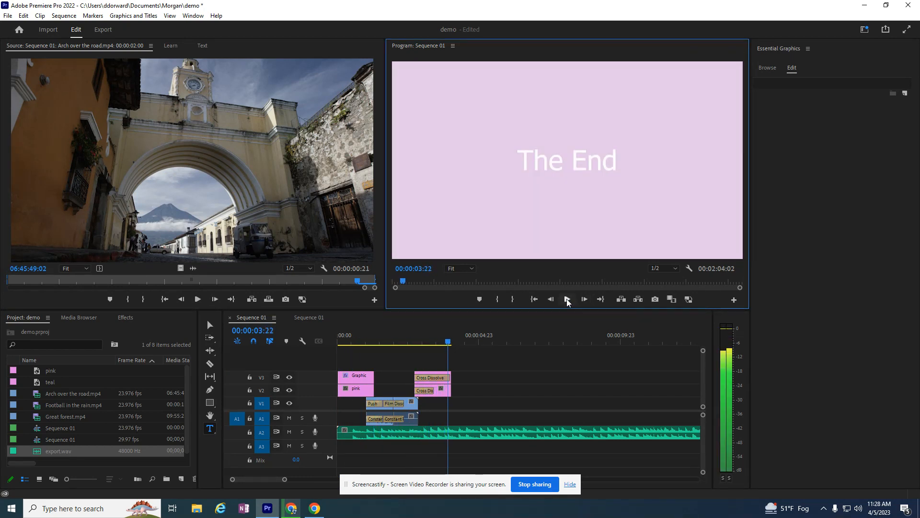